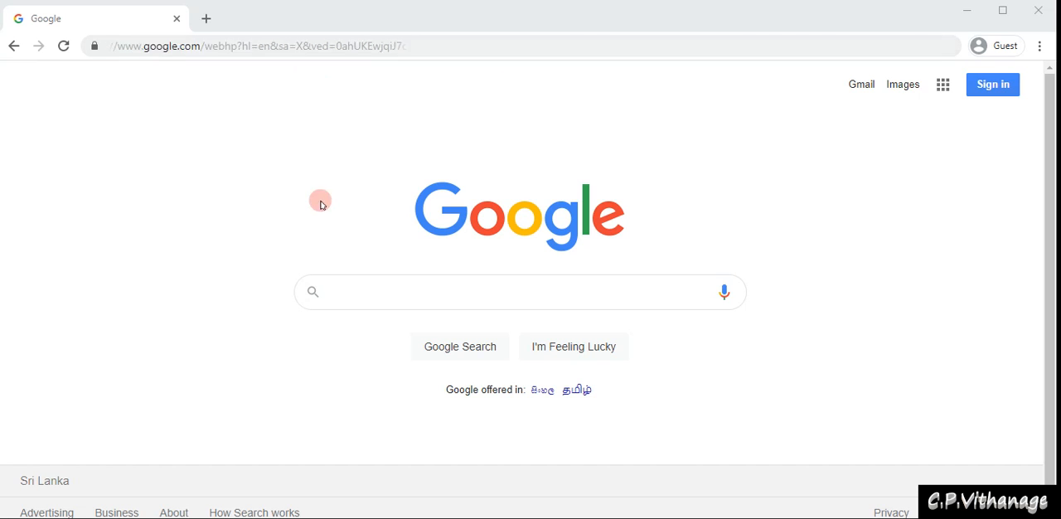
- Search Google for 'department of examination' using the autocomplete suggestion
click(519, 291)
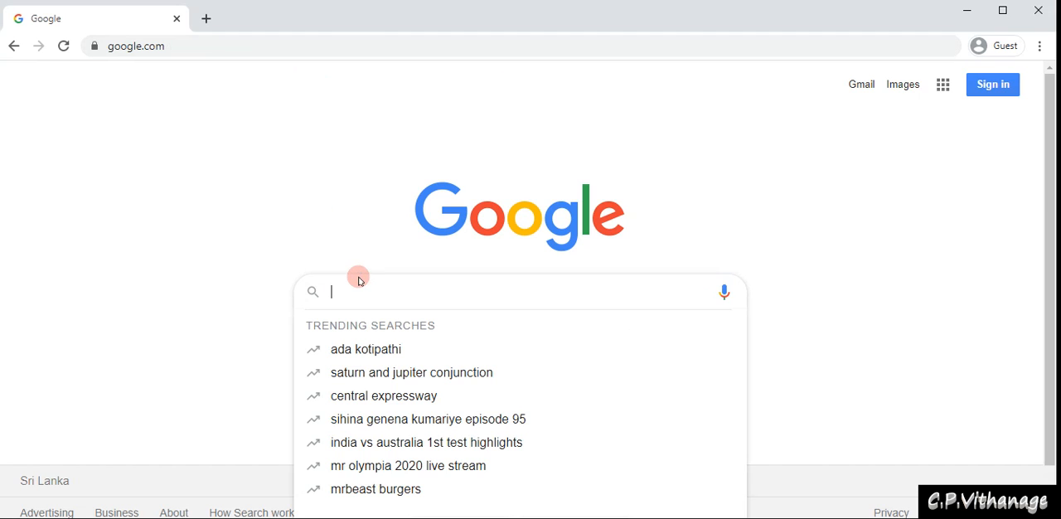
text(depa)
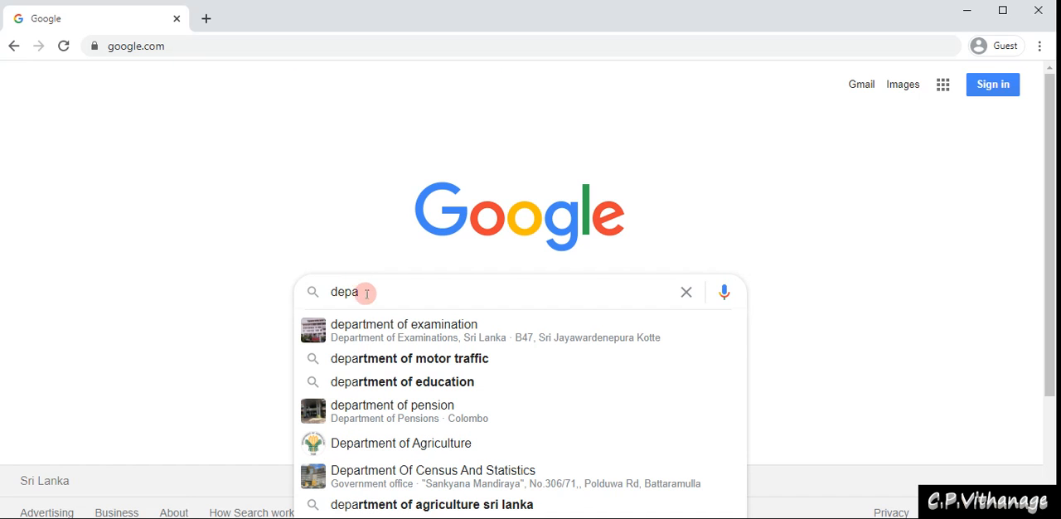
click(404, 324)
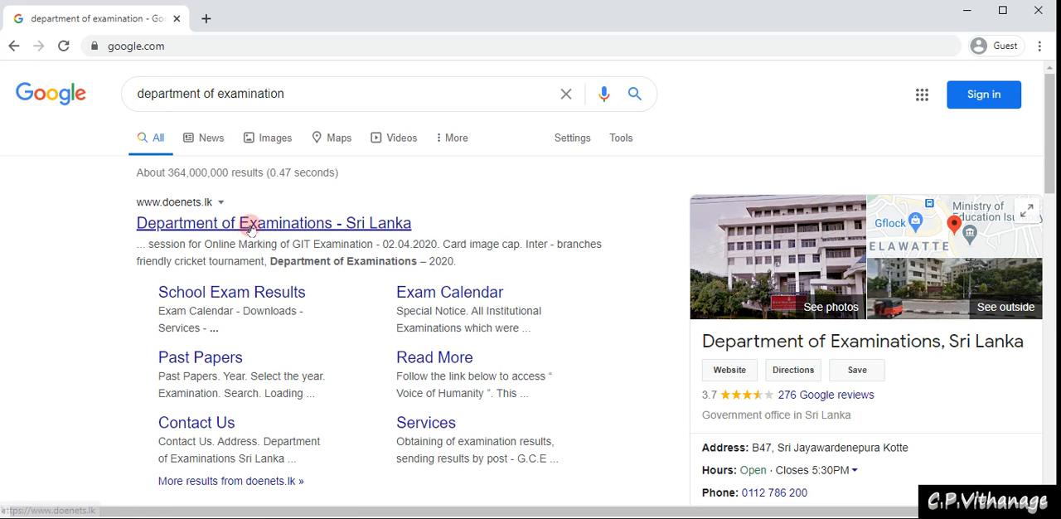
- Open the Department of Examinations – Sri Lanka site and its GIT Online Examination tile
click(272, 223)
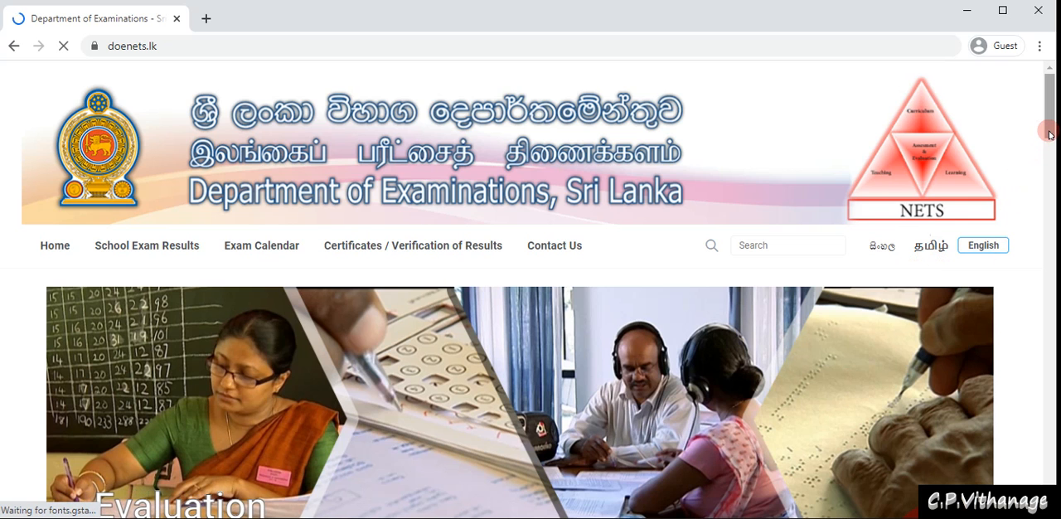
scroll(down, 3)
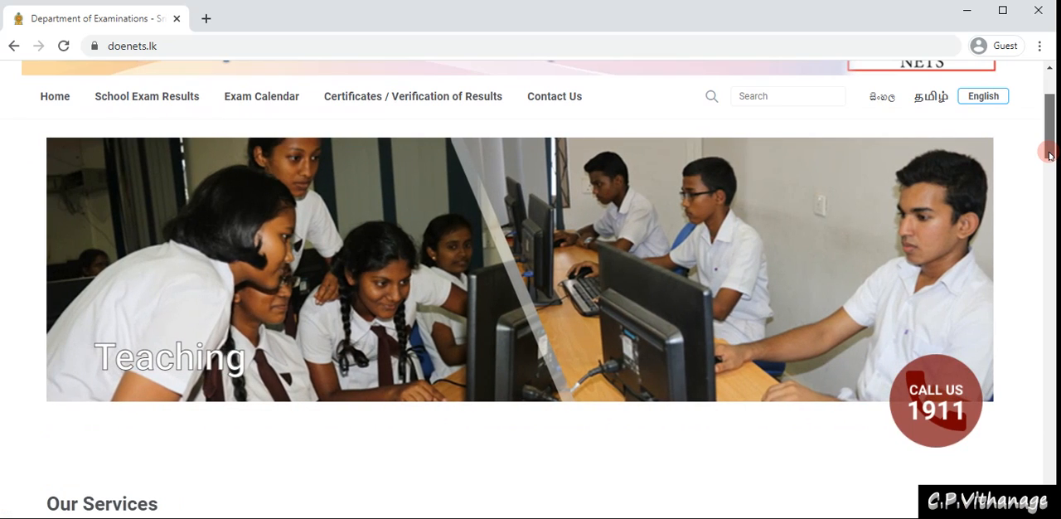
scroll(down, 3)
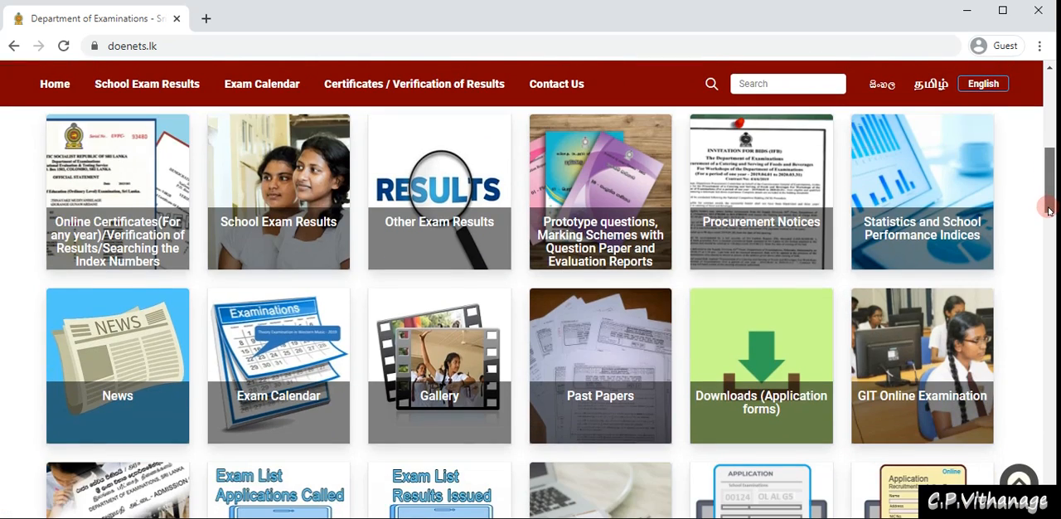
scroll(down, 3)
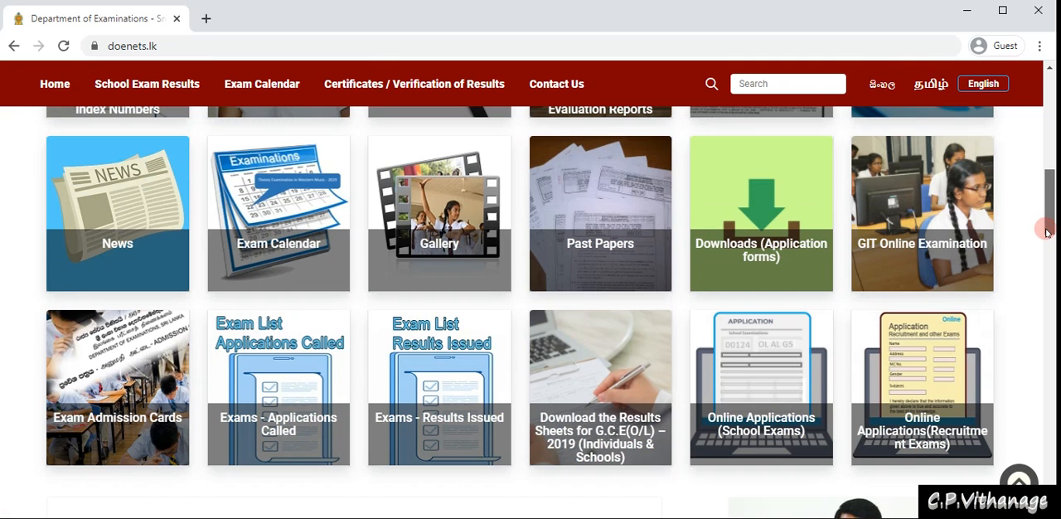
scroll(down, 3)
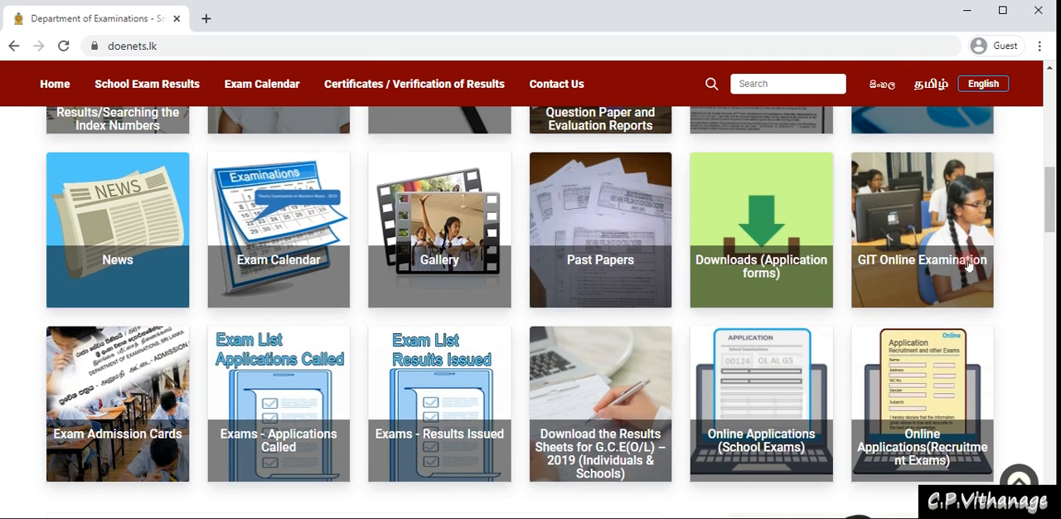
click(921, 230)
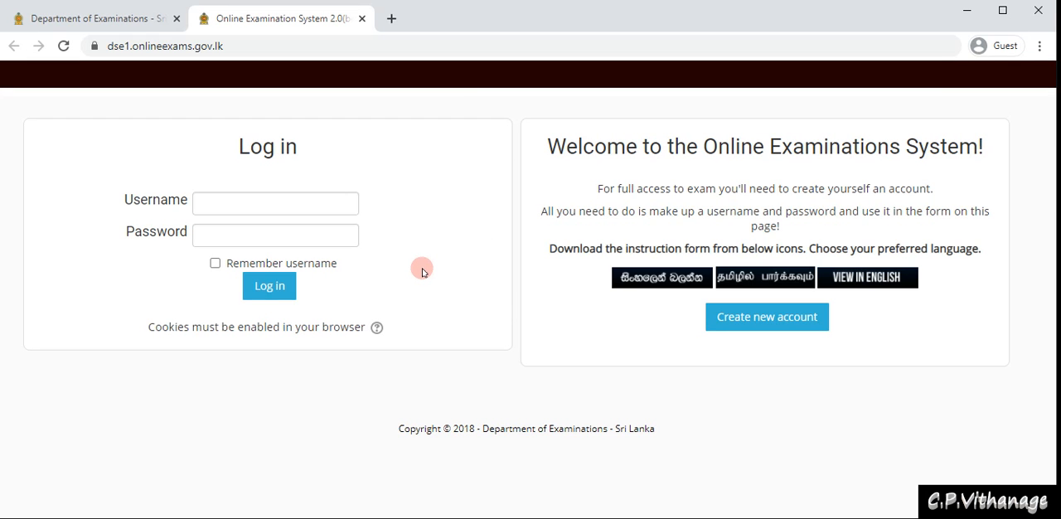
mouse_move(417, 252)
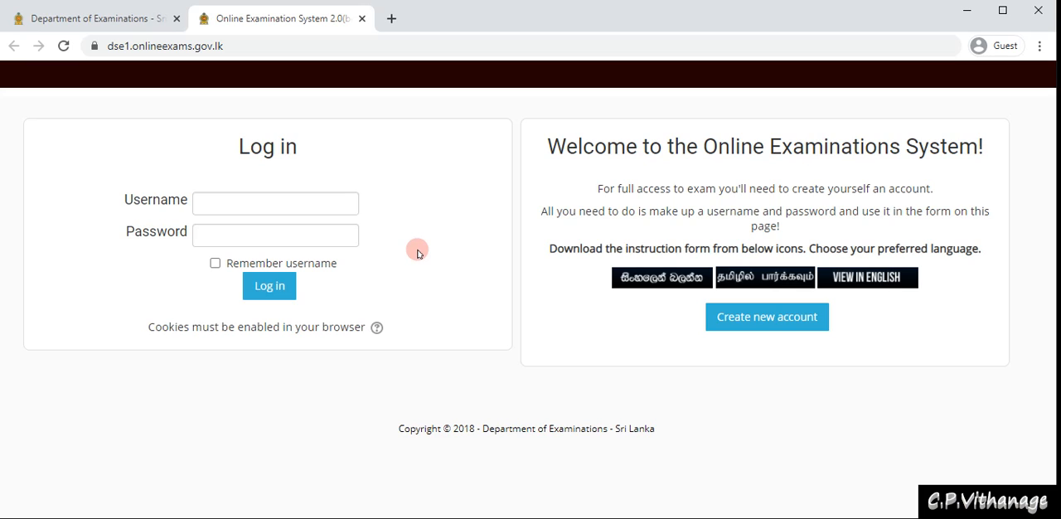
mouse_move(513, 247)
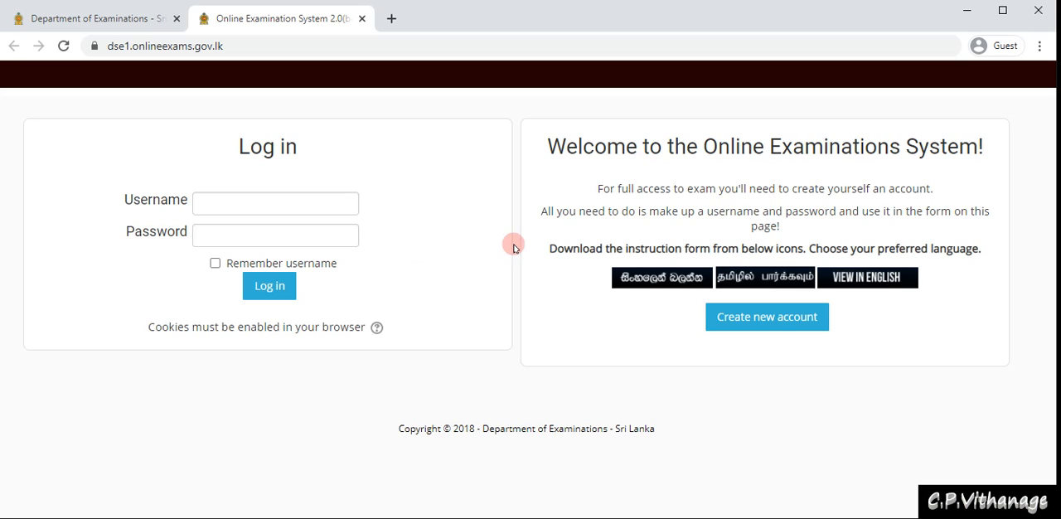
mouse_move(595, 174)
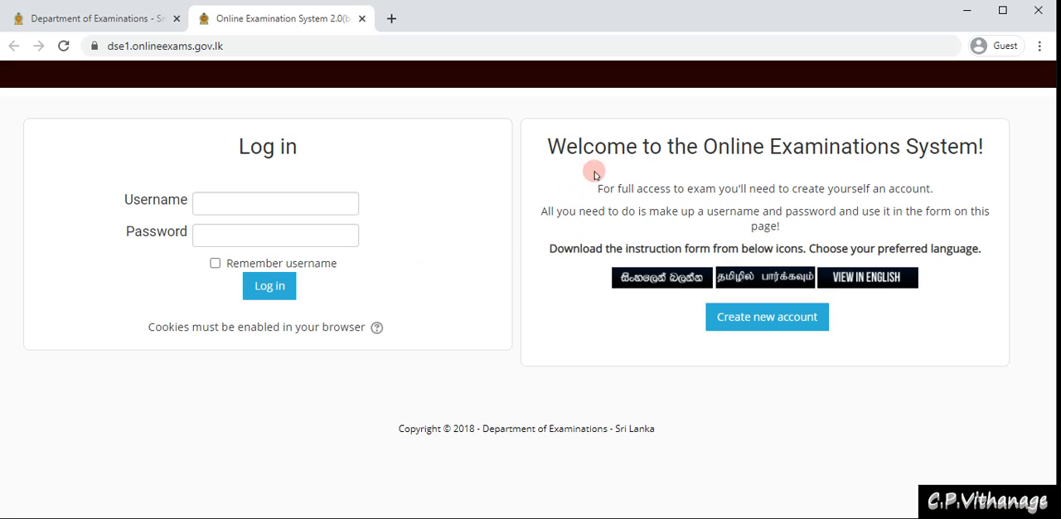
mouse_move(983, 174)
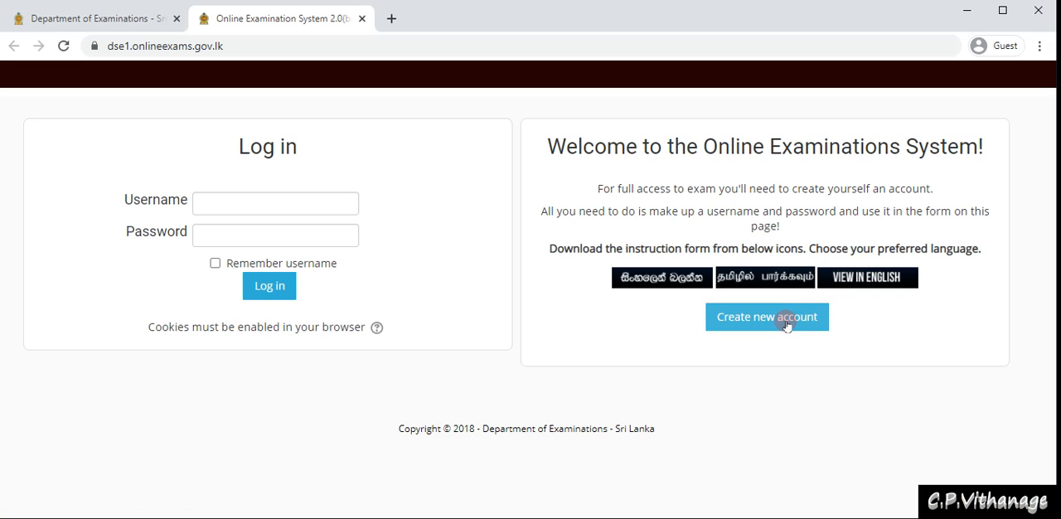
- Choose 'Create new account' on the Online Examination System log in page
click(765, 316)
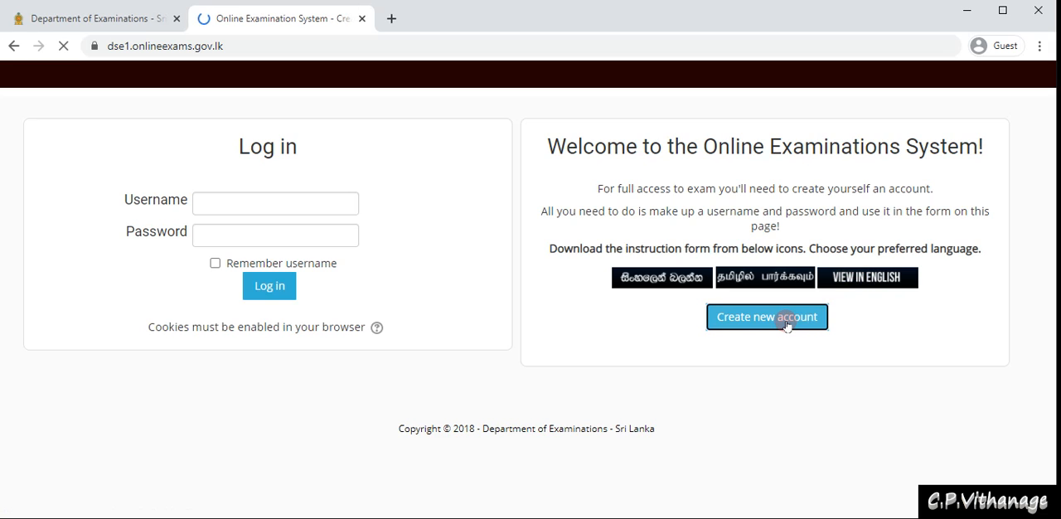
- Let the Create a New account form load and scroll through its empty fields
click(765, 317)
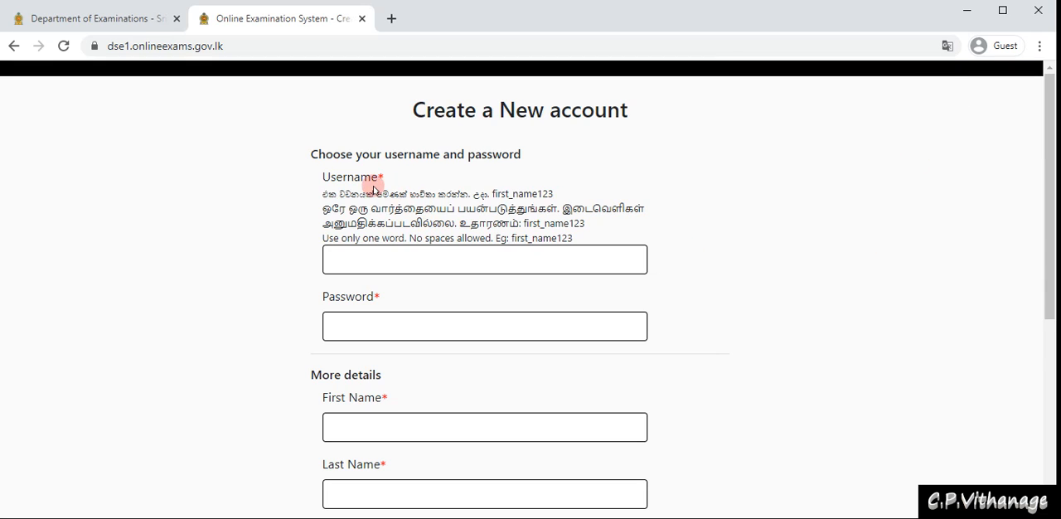
mouse_move(720, 350)
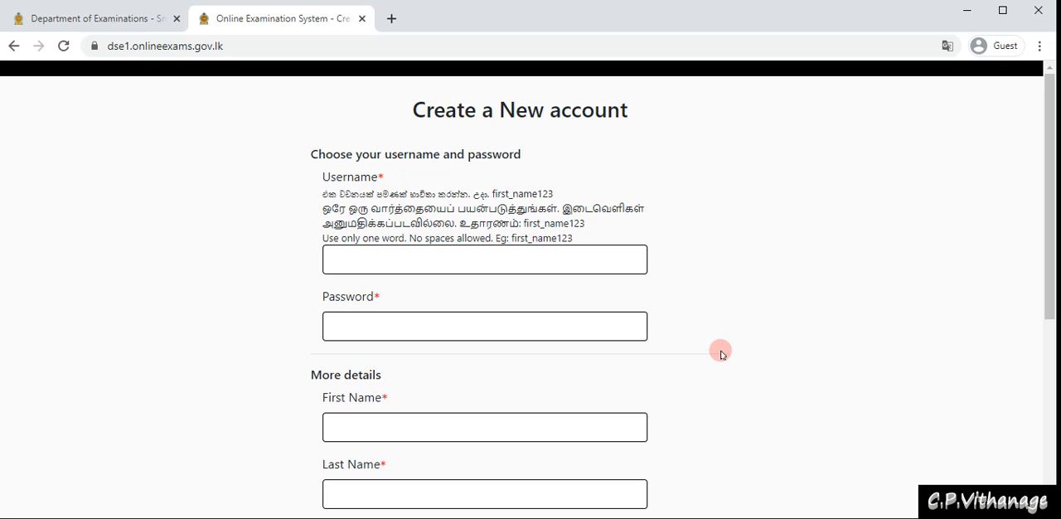
mouse_move(551, 309)
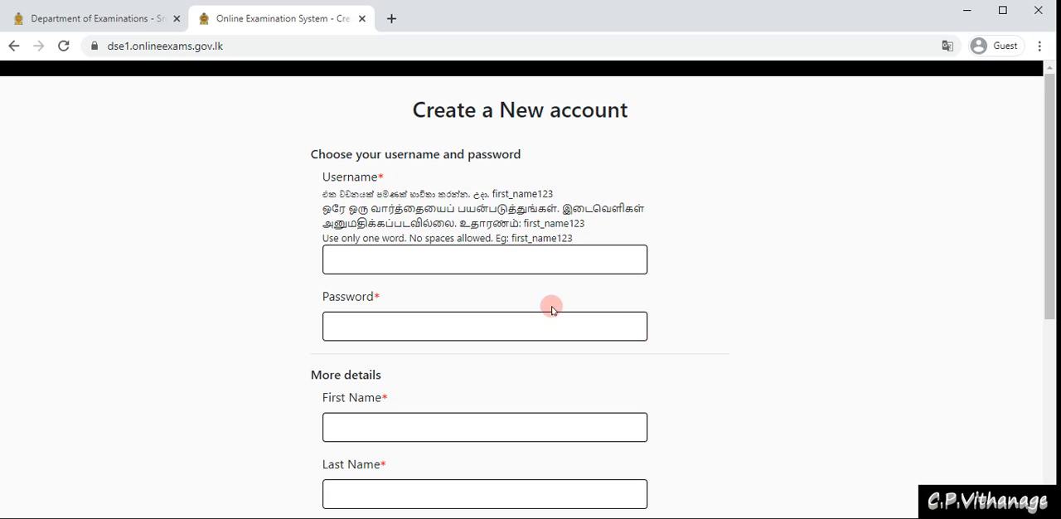
mouse_move(388, 179)
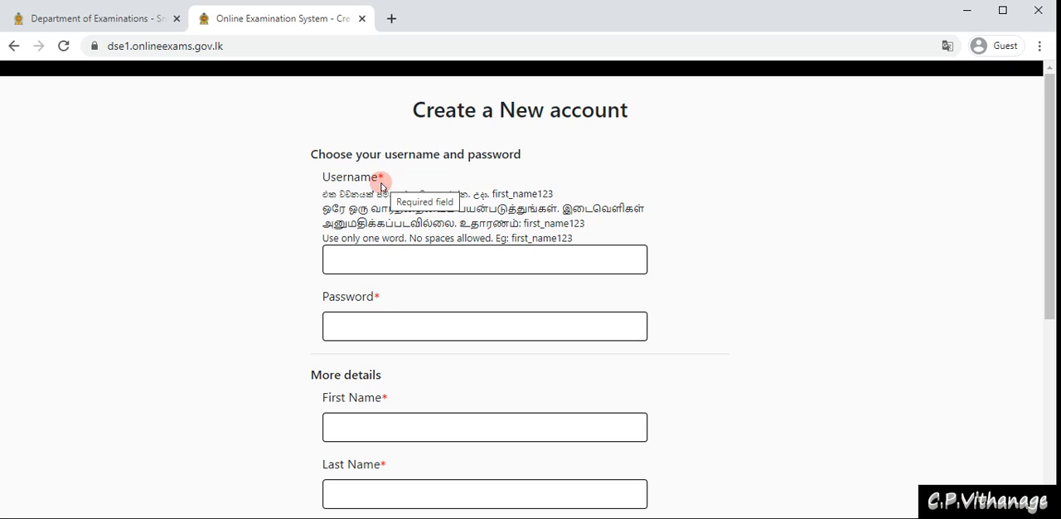
mouse_move(529, 309)
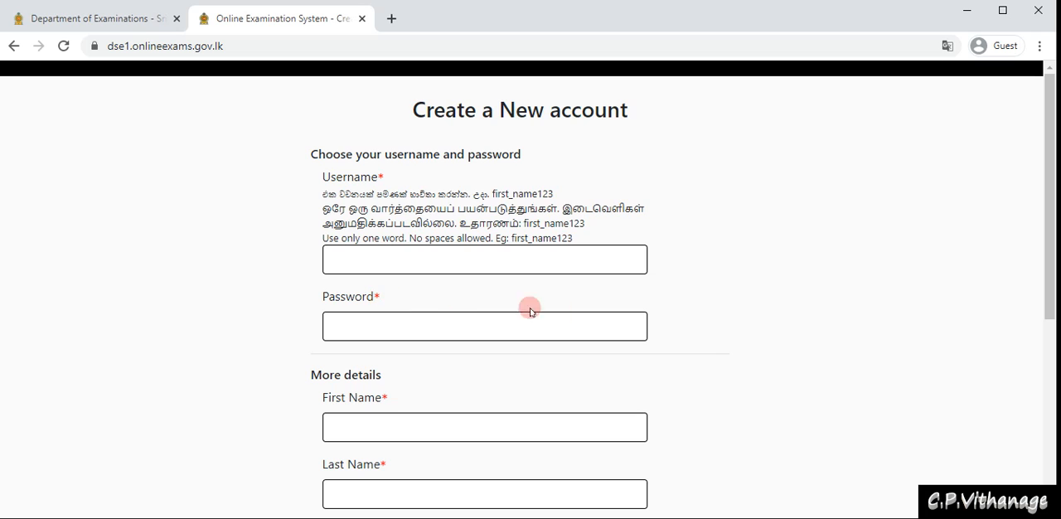
mouse_move(705, 331)
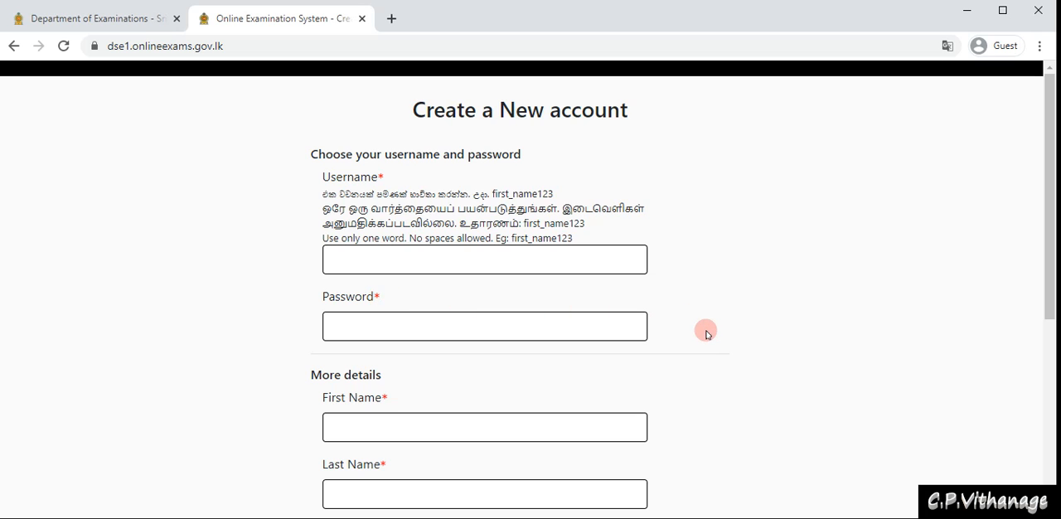
scroll(down, 3)
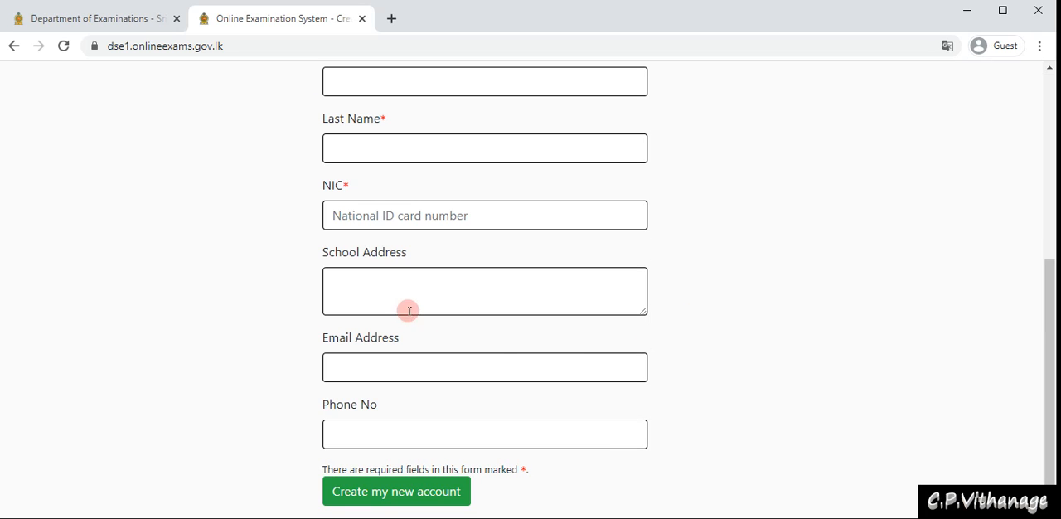
mouse_move(383, 409)
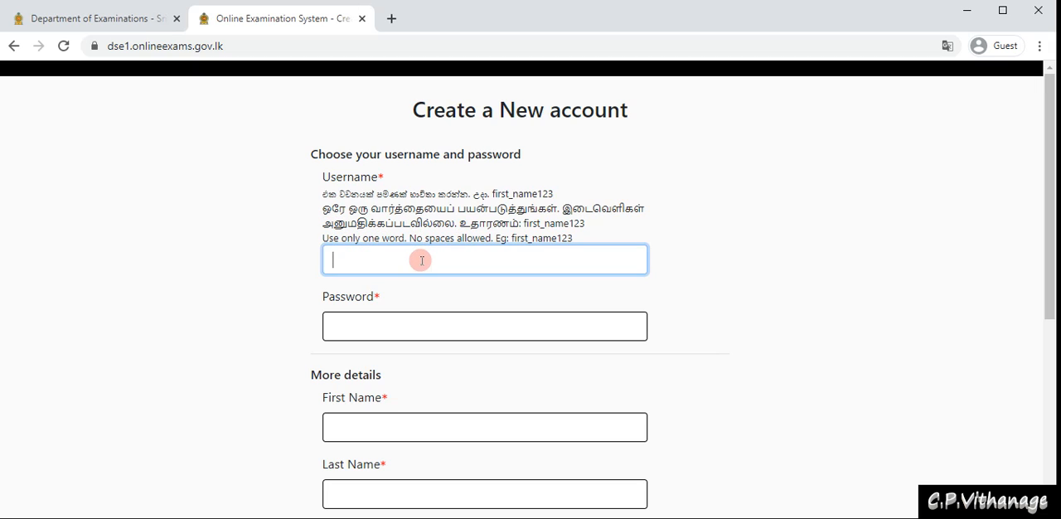
mouse_move(569, 368)
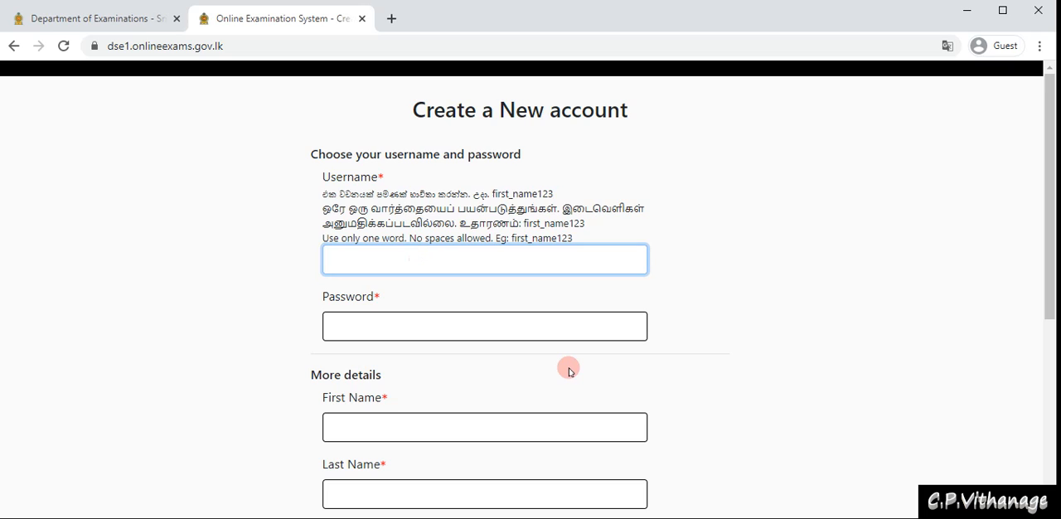
click(485, 259)
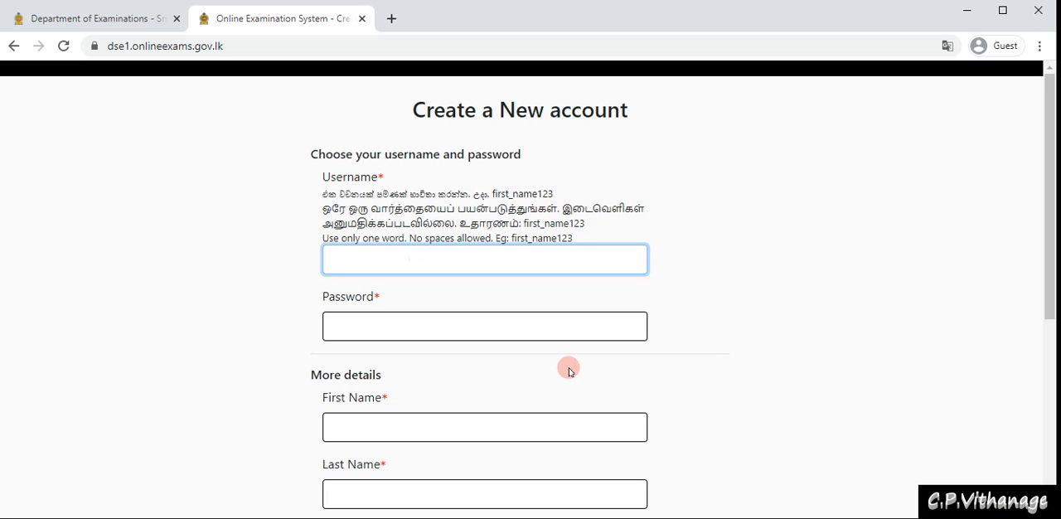
click(485, 260)
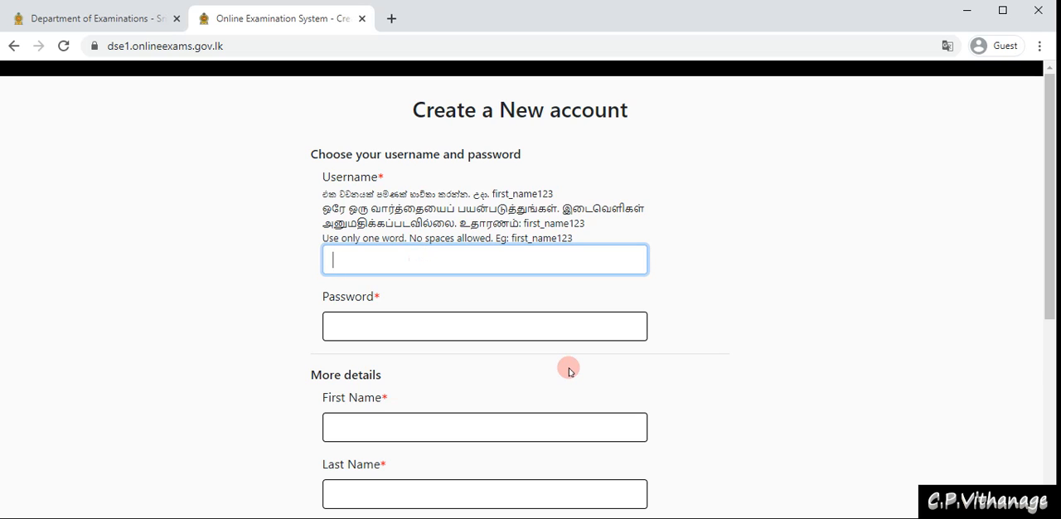
scroll(down, 3)
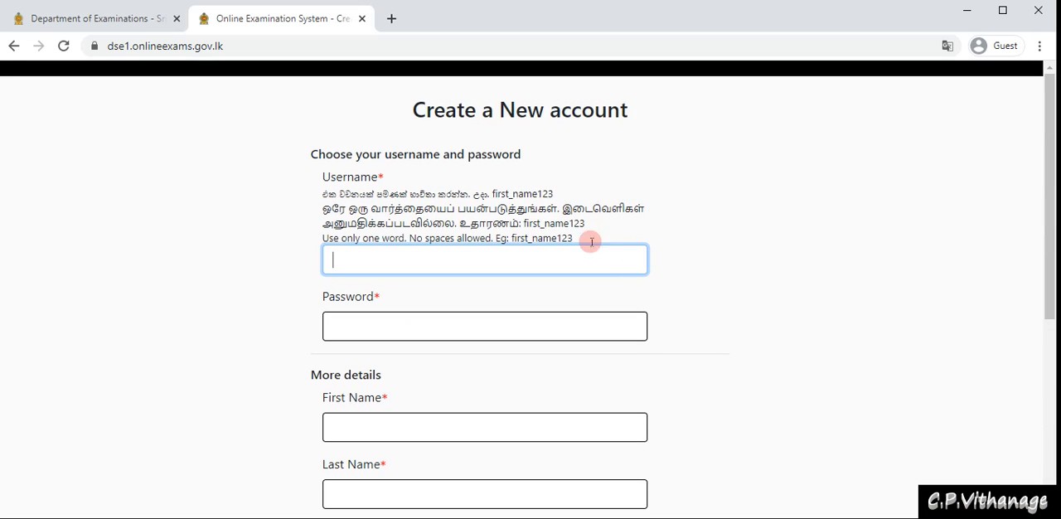
mouse_move(483, 102)
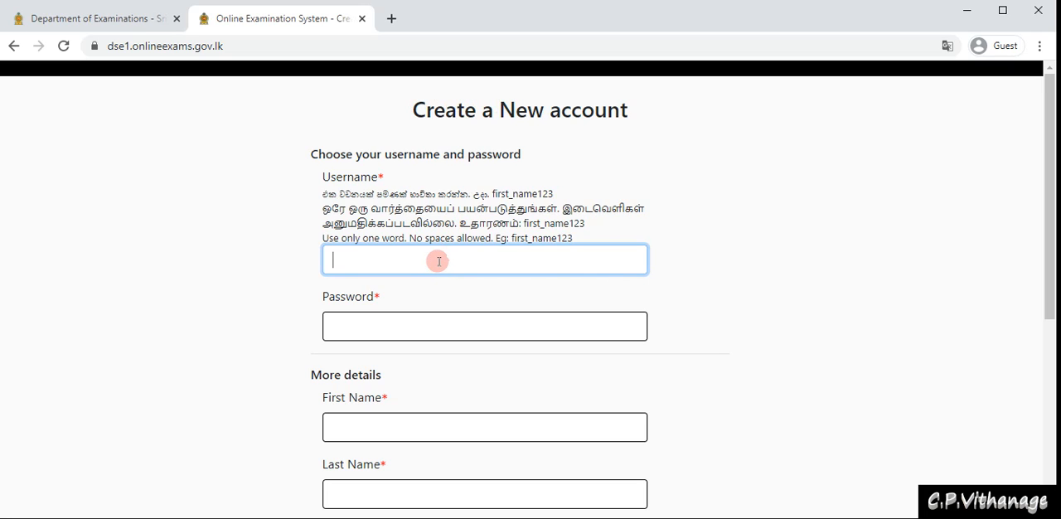
mouse_move(740, 272)
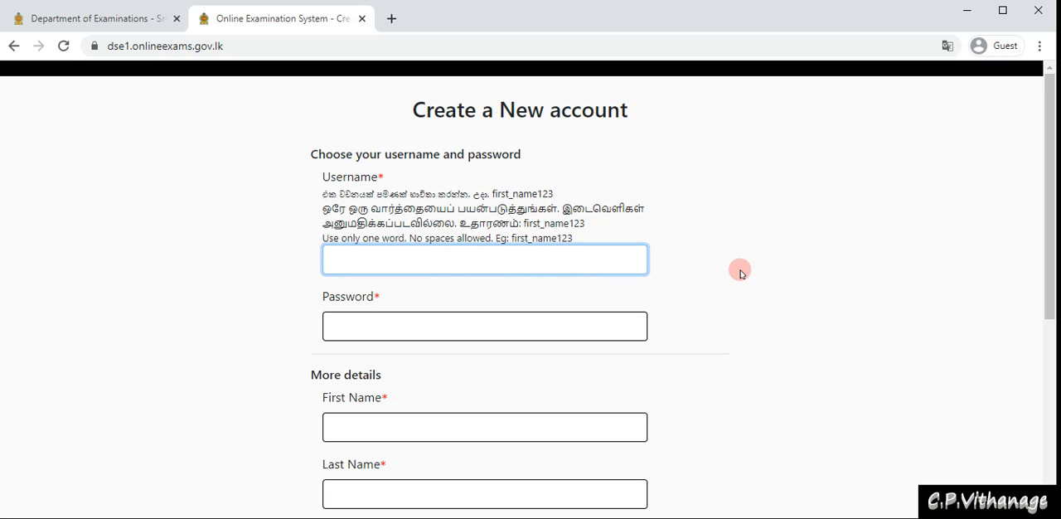
text(CP)
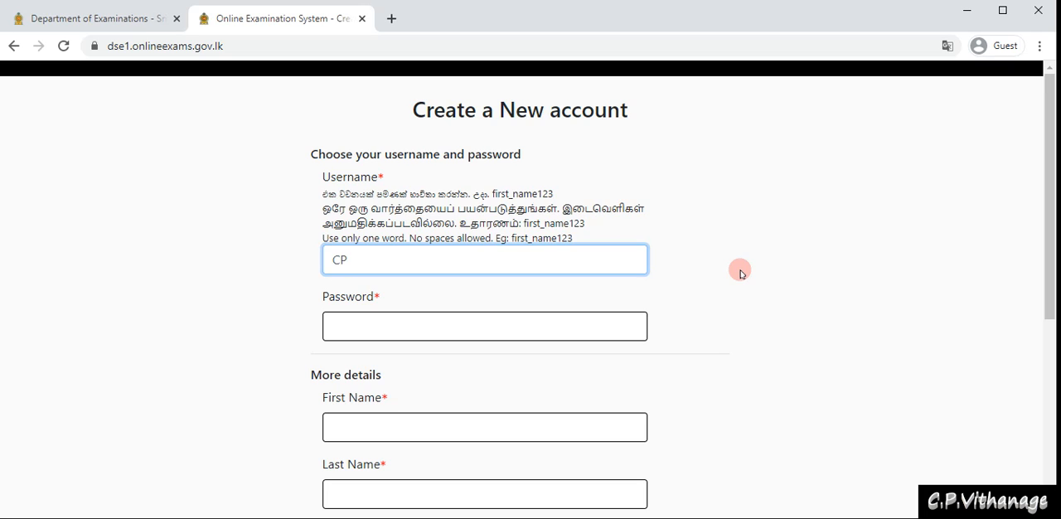
text(_)
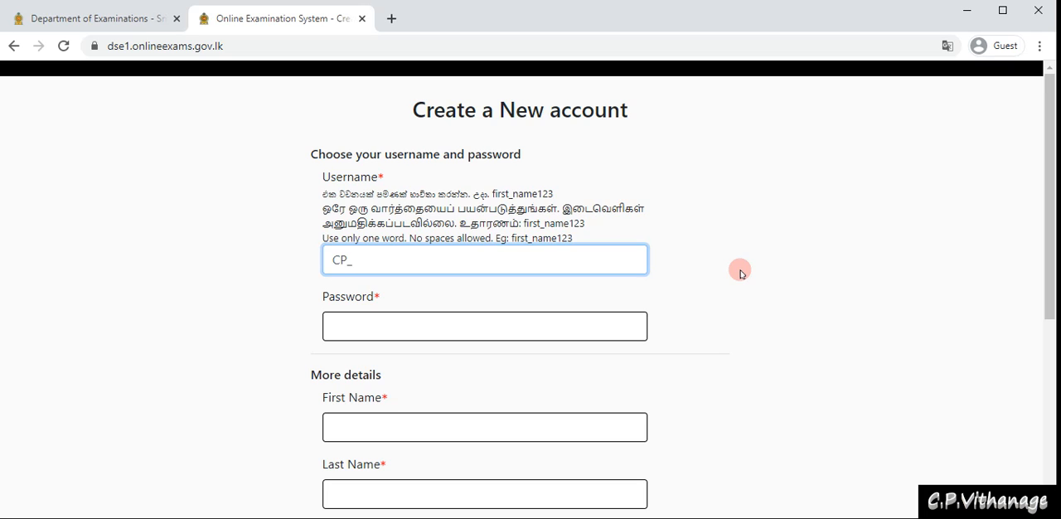
text(v)
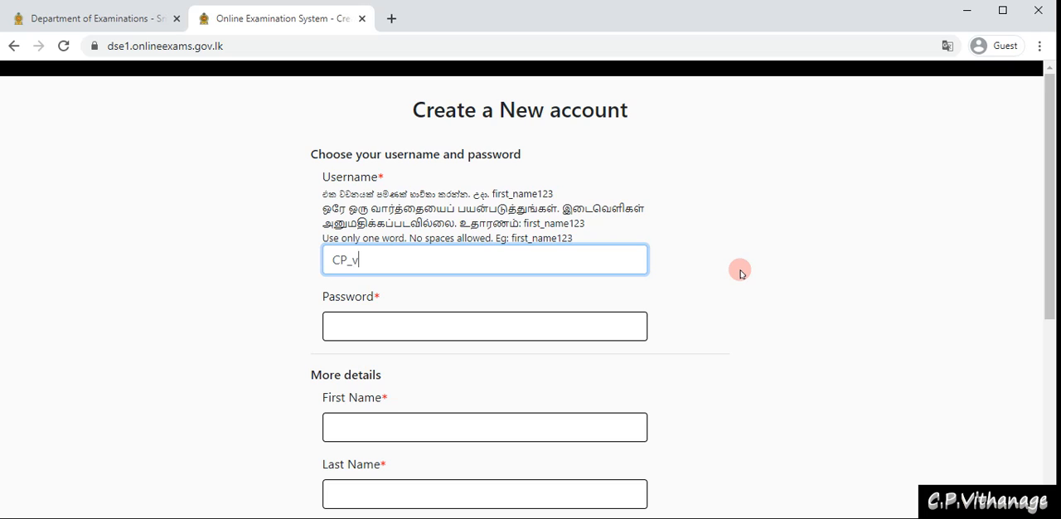
text(ithanage)
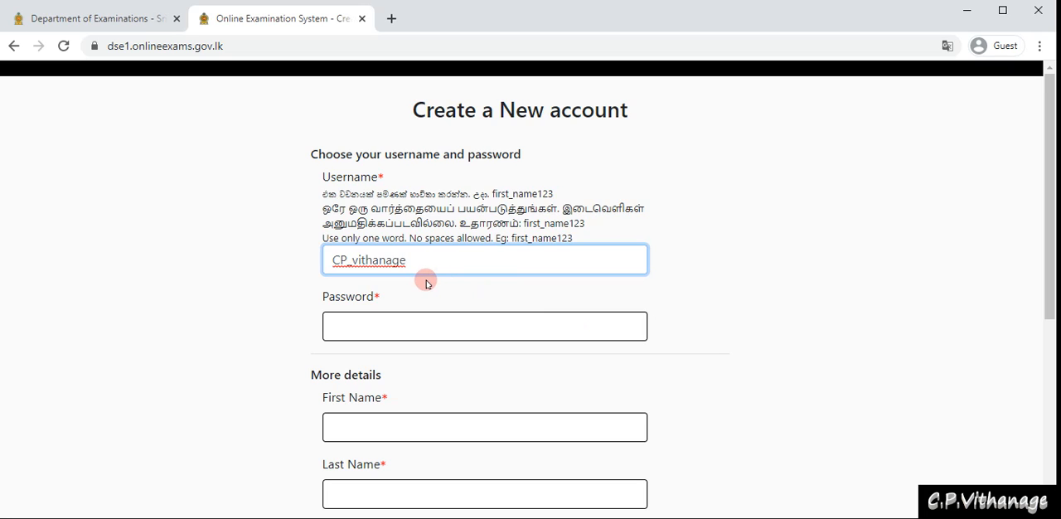
mouse_move(424, 281)
text(V)
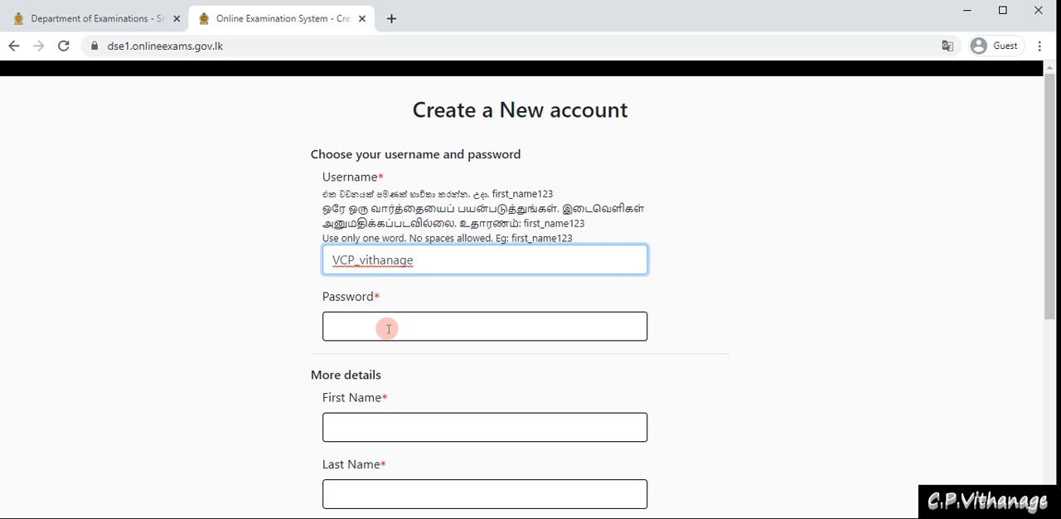
click(484, 326)
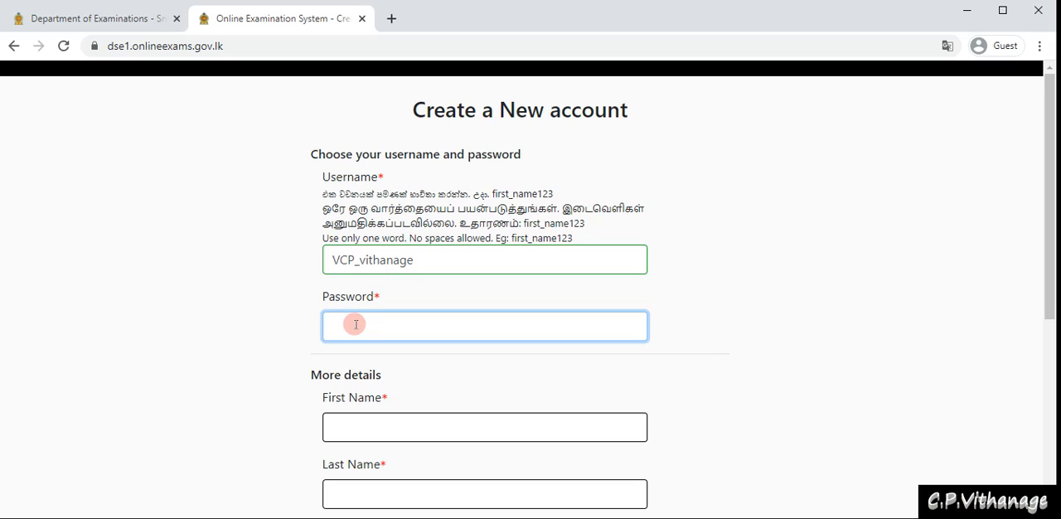
mouse_move(401, 266)
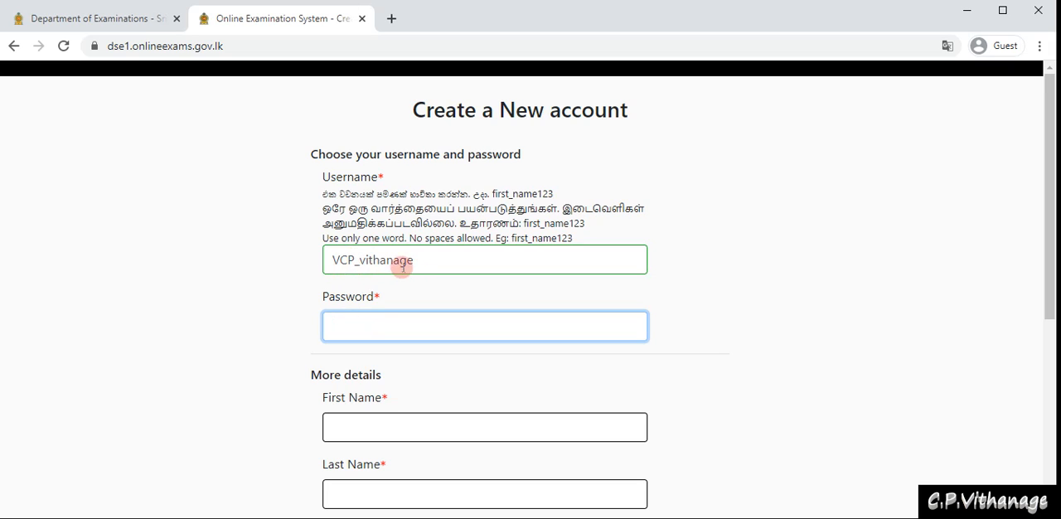
- Type the account password into the Password field
click(484, 324)
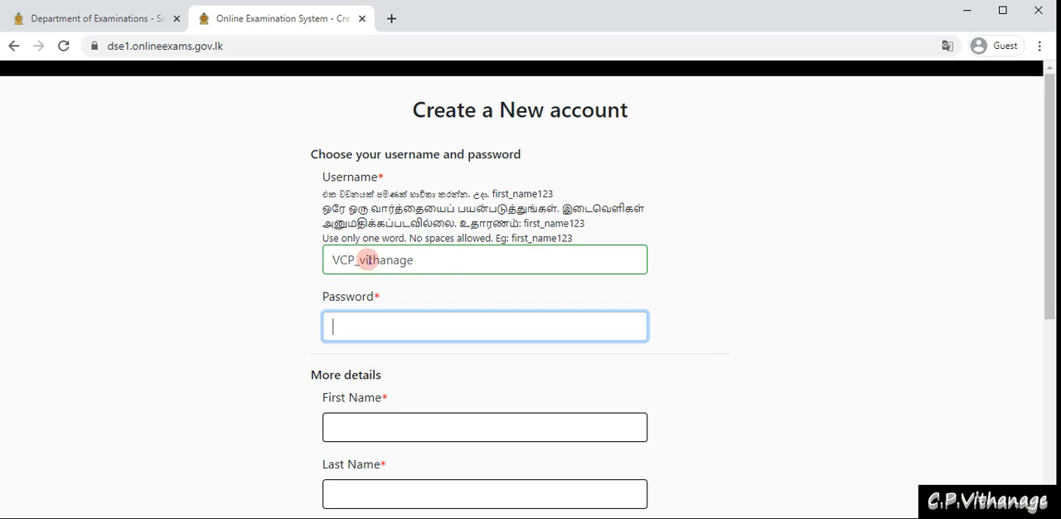
mouse_move(580, 239)
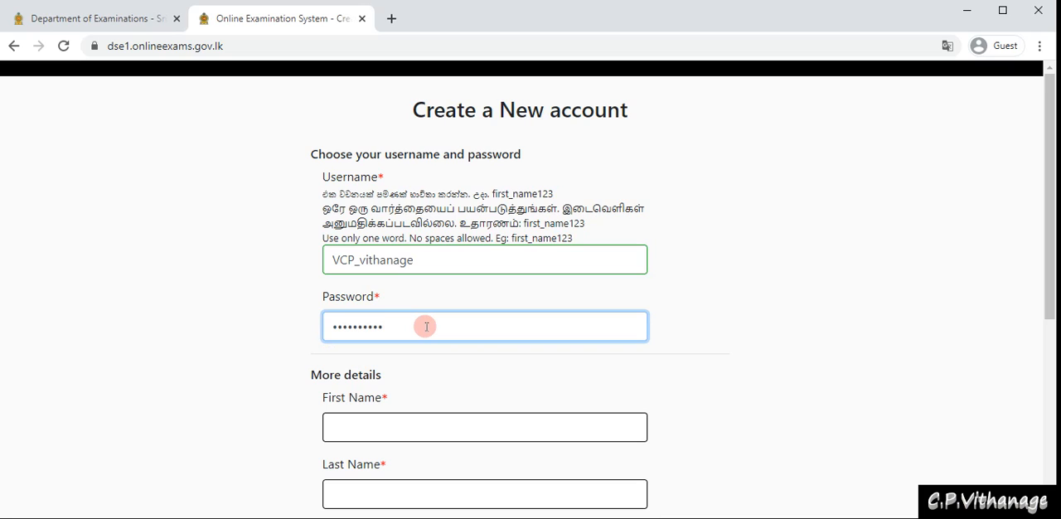
text(•)
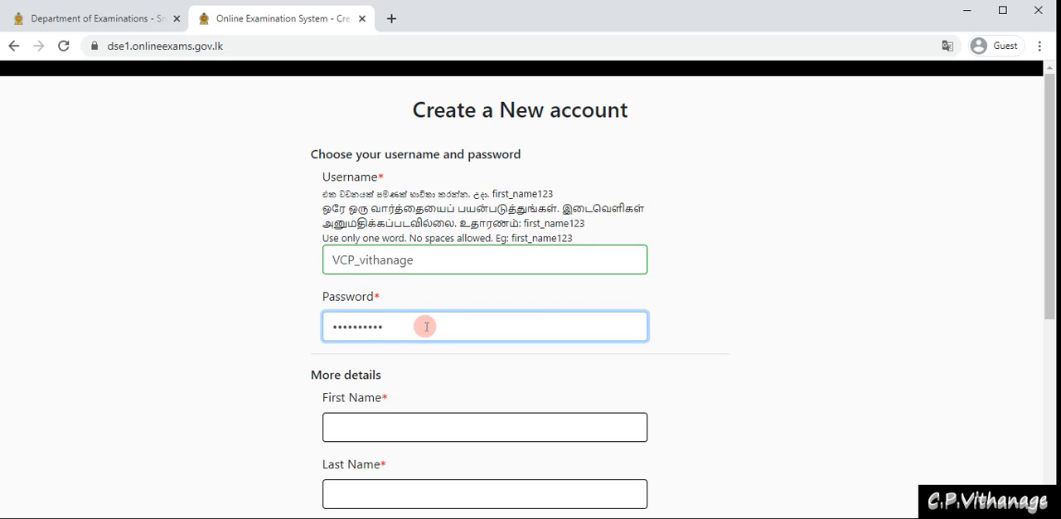
text(•)
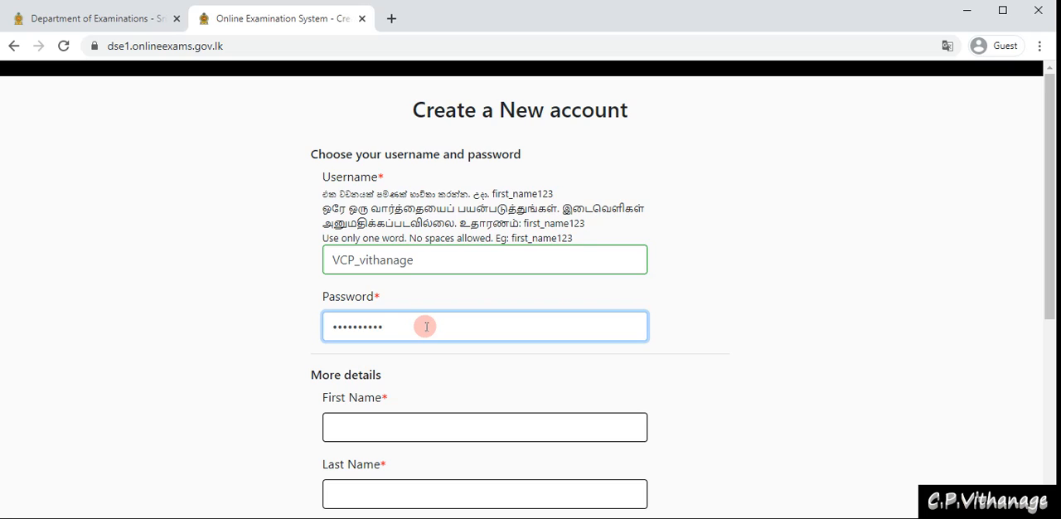
text(•)
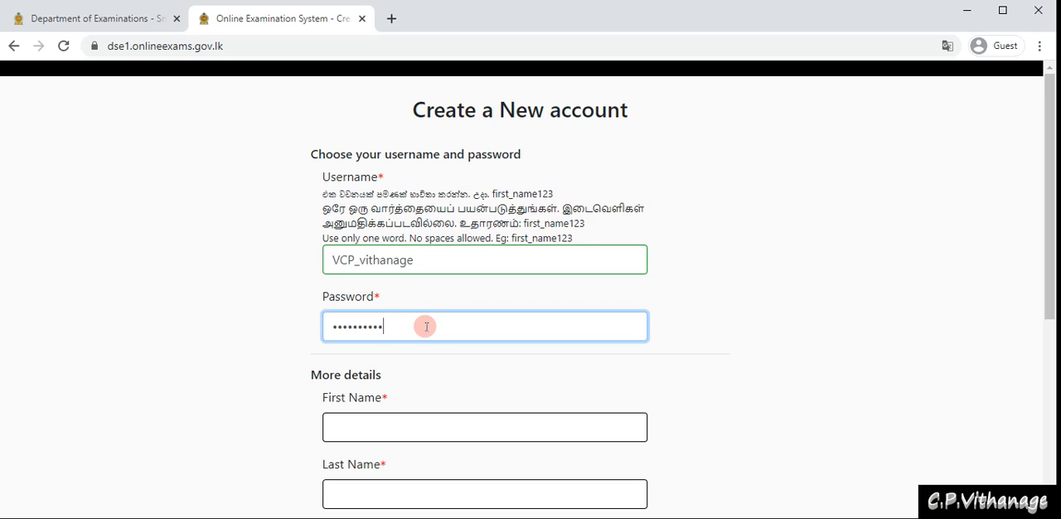
key(Backspace)
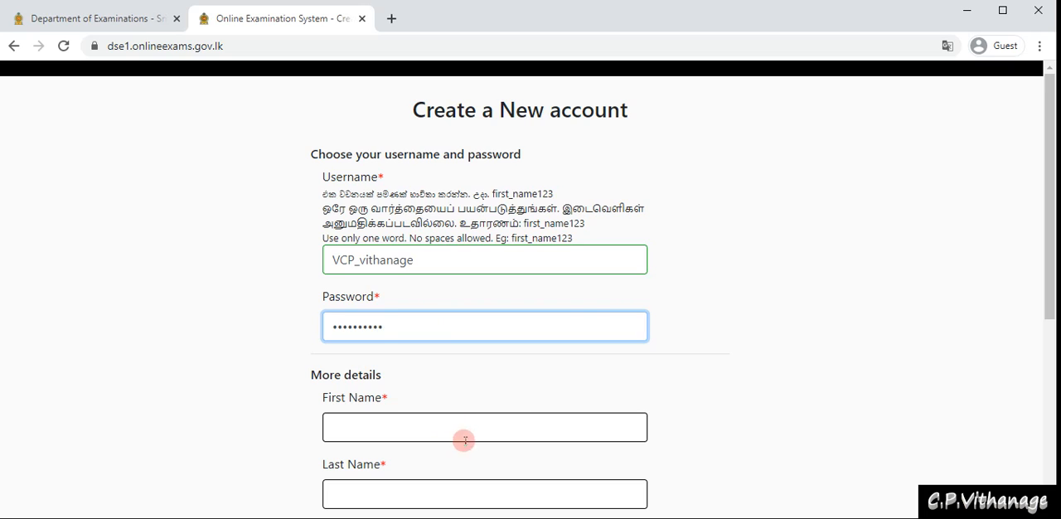
text(chan)
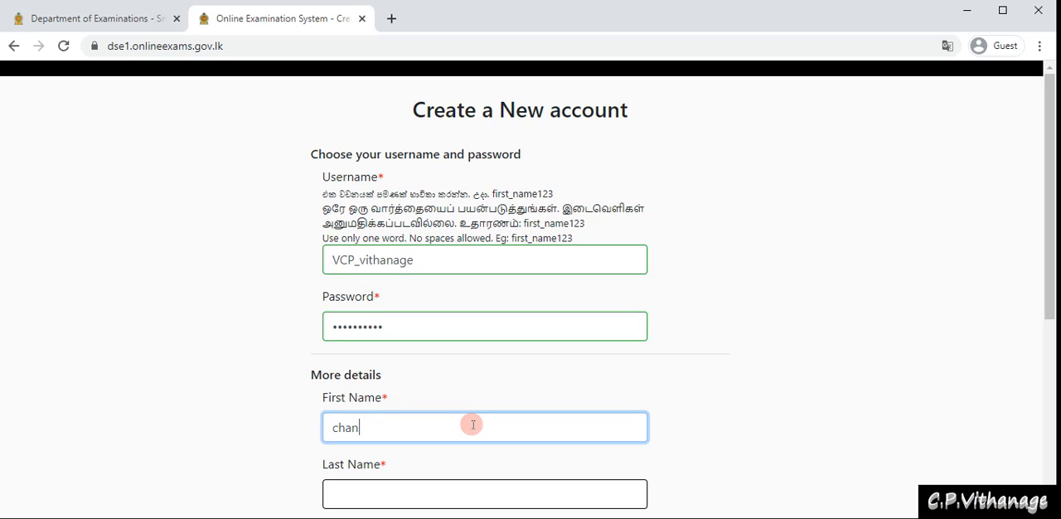
text(dim)
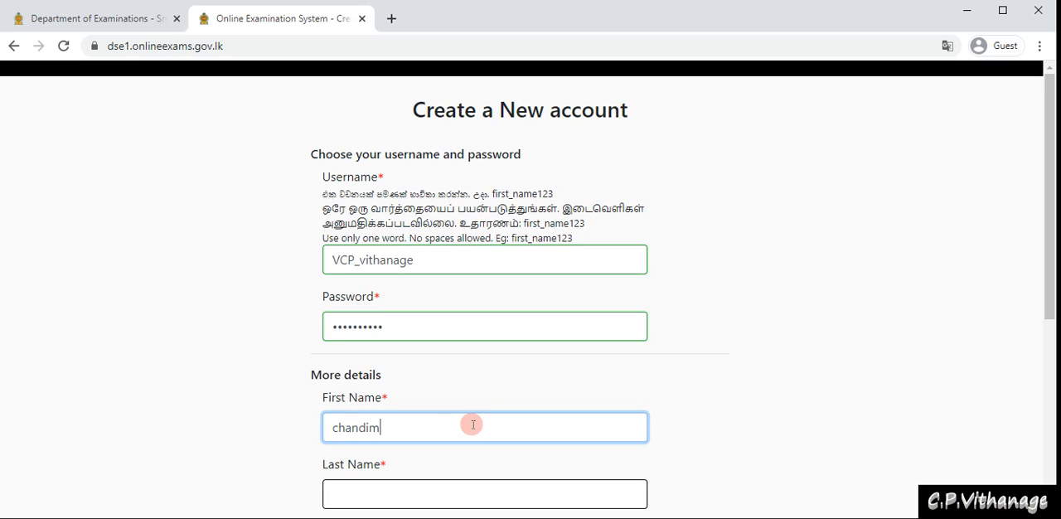
click(484, 493)
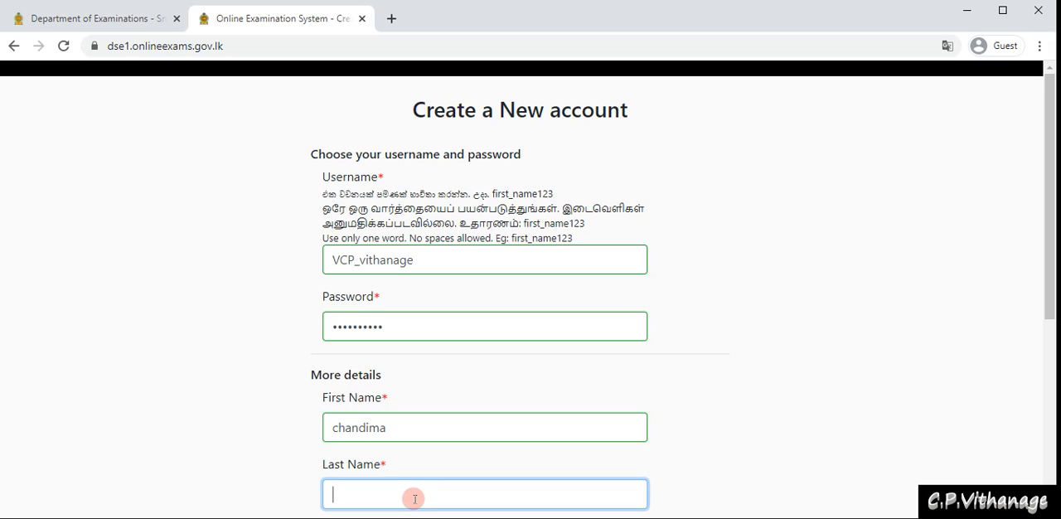
text(vithanage)
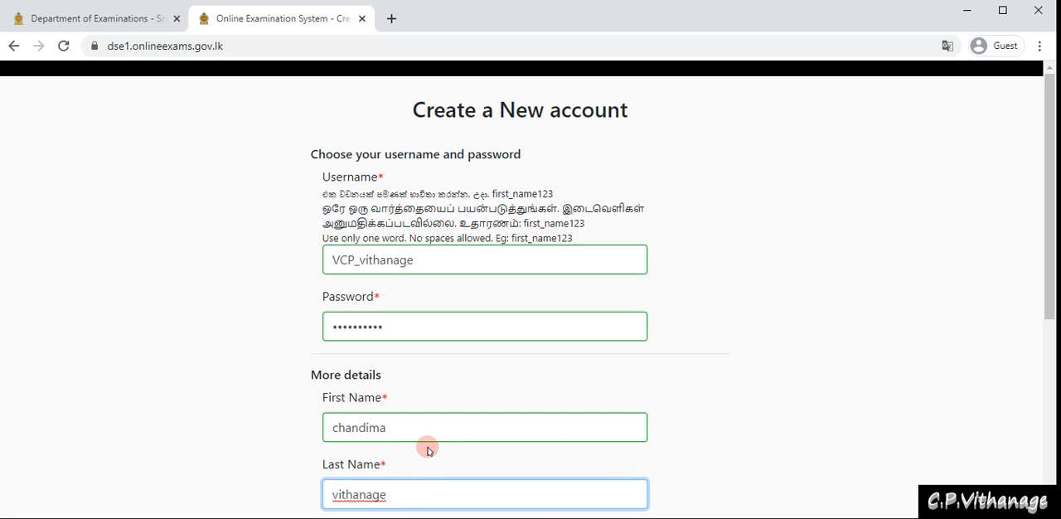
- Enter the national ID card number in the NIC field
scroll(down, 3)
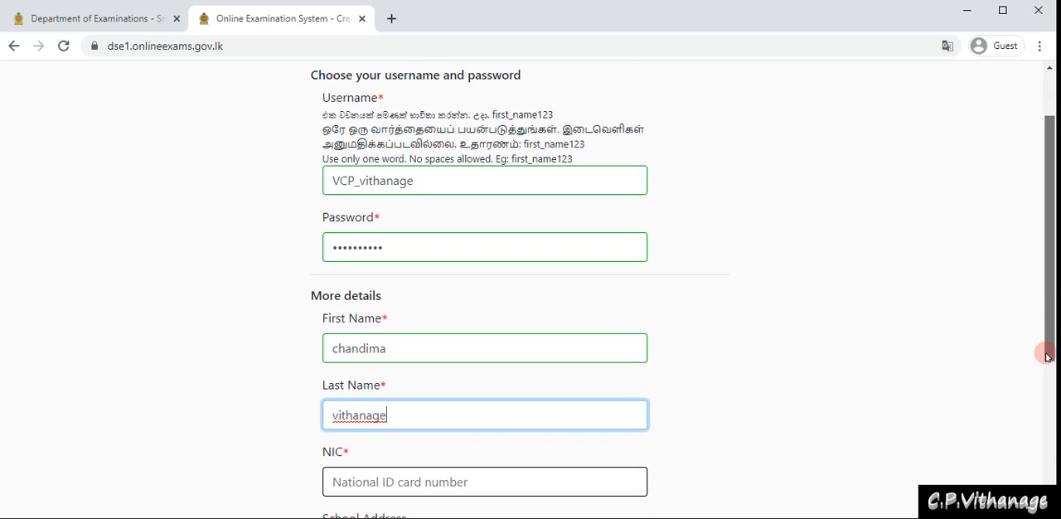
scroll(down, 3)
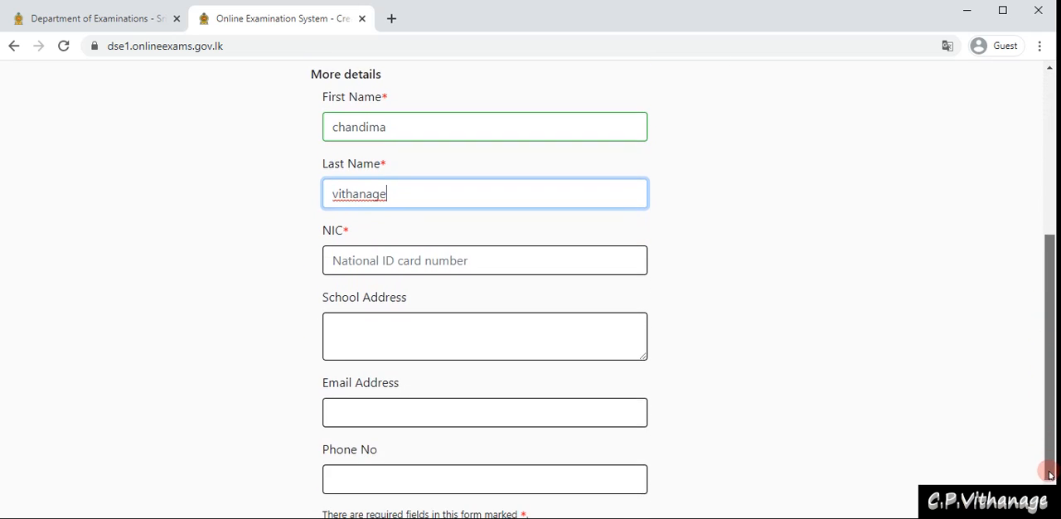
click(484, 245)
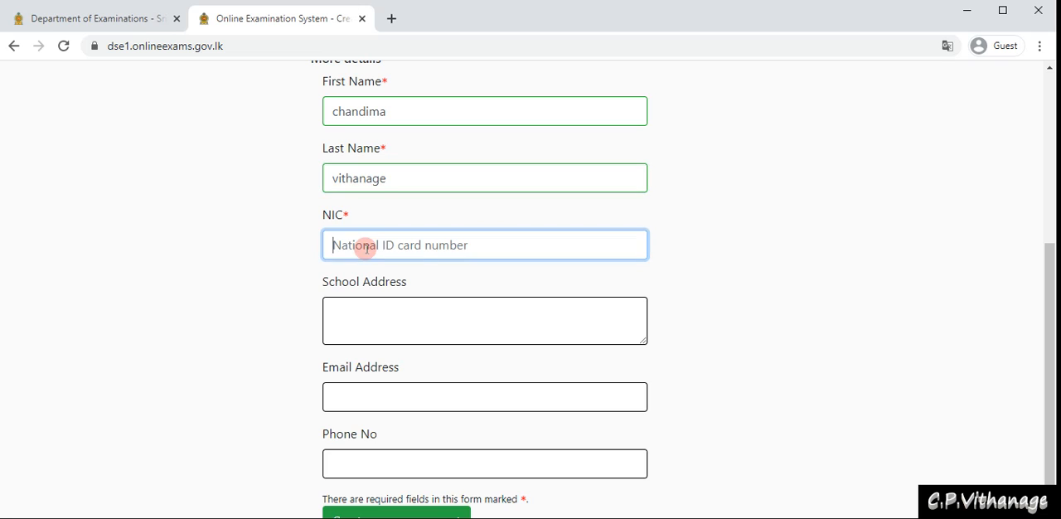
text(1)
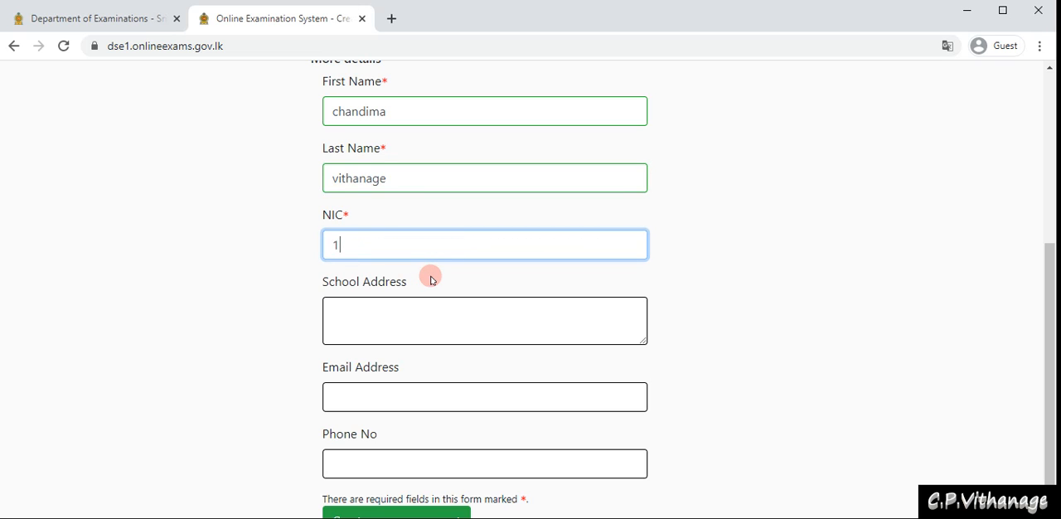
text(98512361)
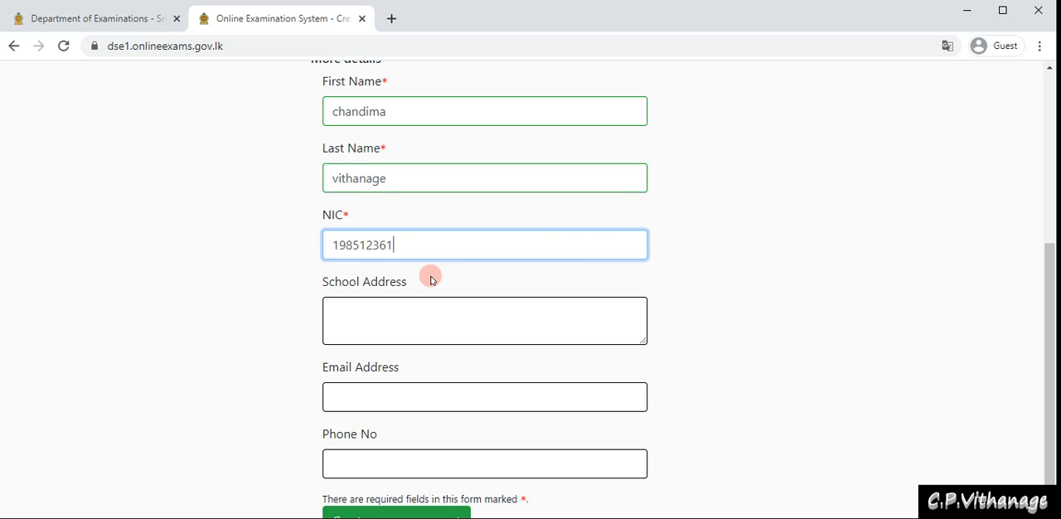
text(452)
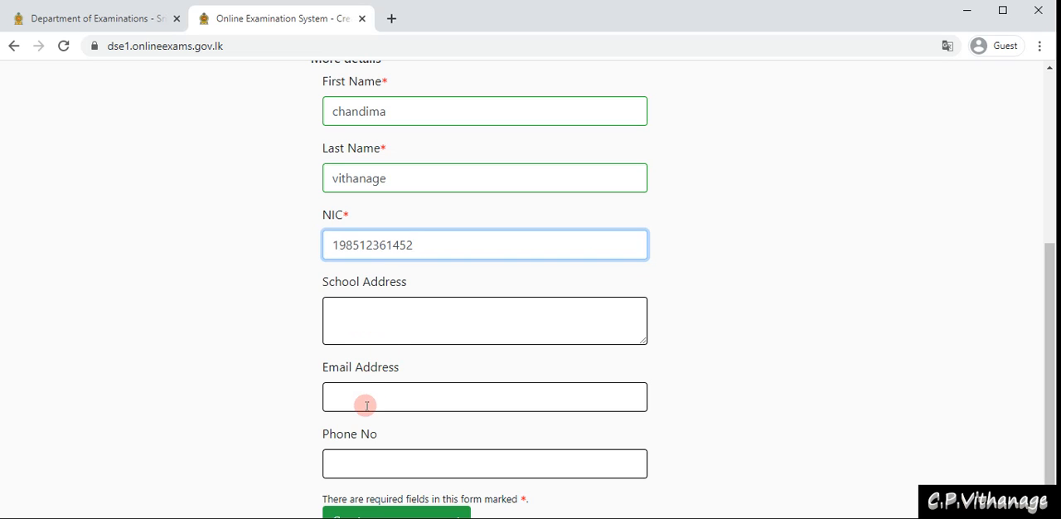
mouse_move(385, 406)
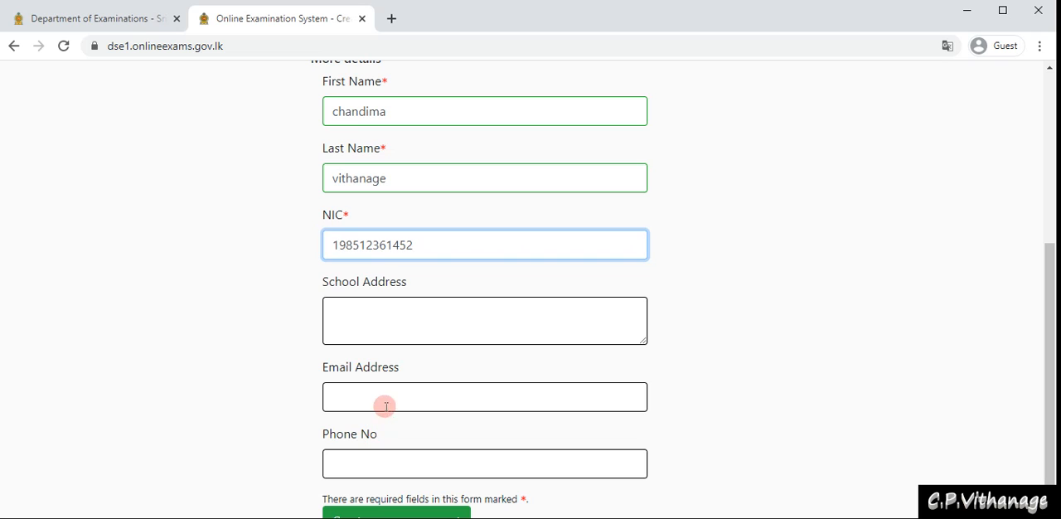
mouse_move(384, 434)
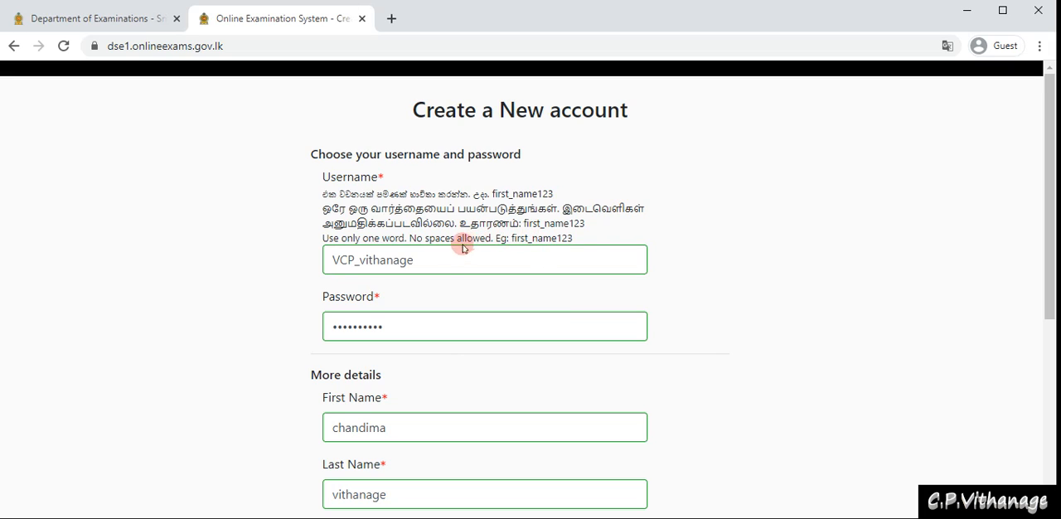
mouse_move(396, 344)
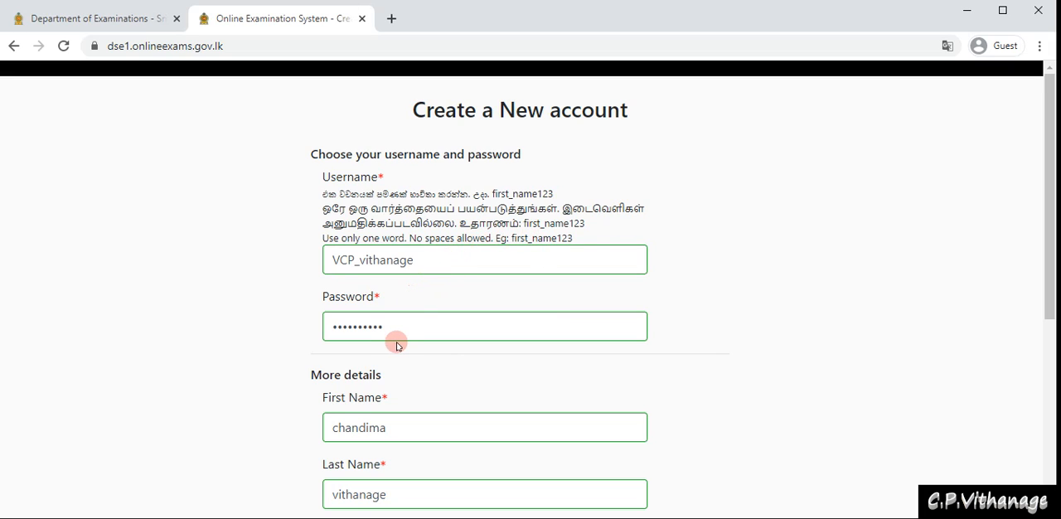
- Submit the form with 'Create my new account'
scroll(down, 3)
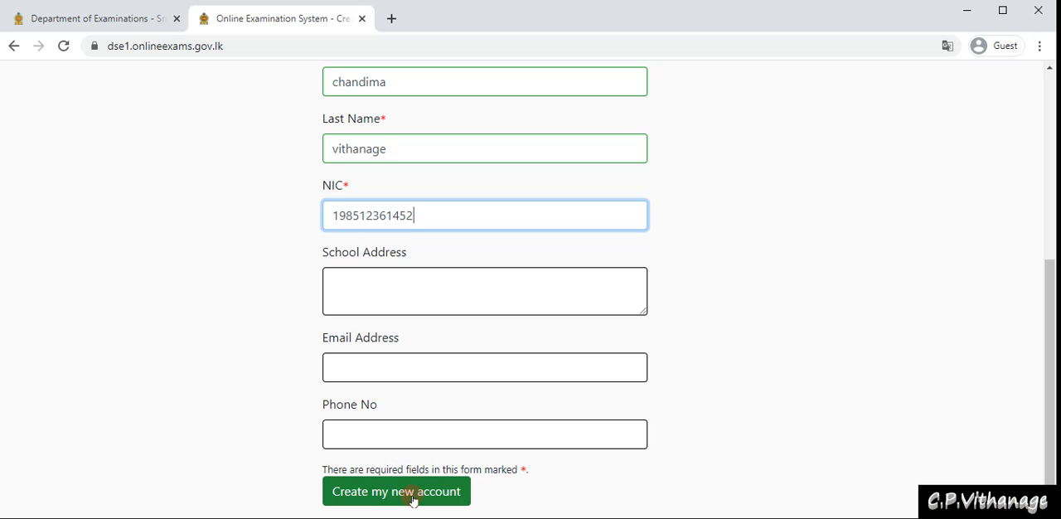
click(396, 490)
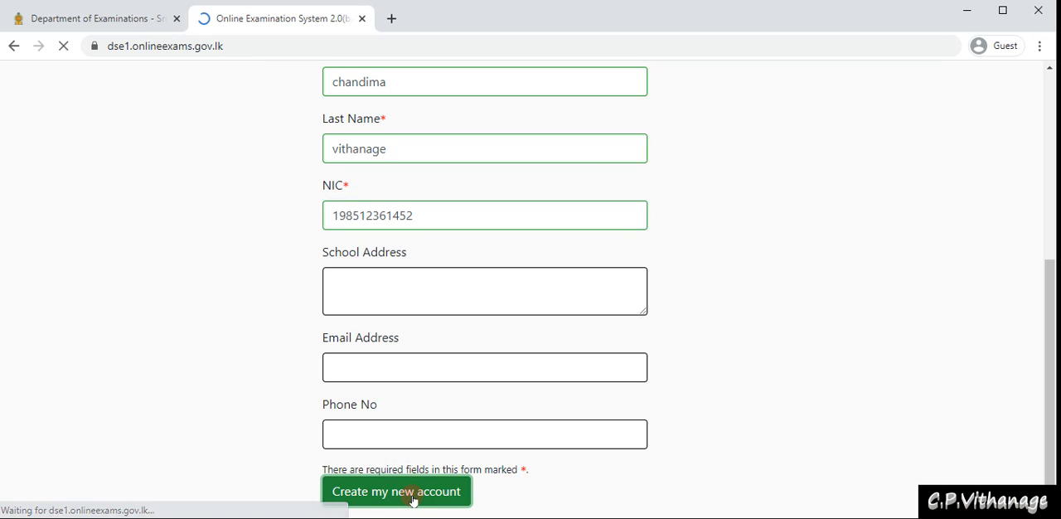
click(396, 491)
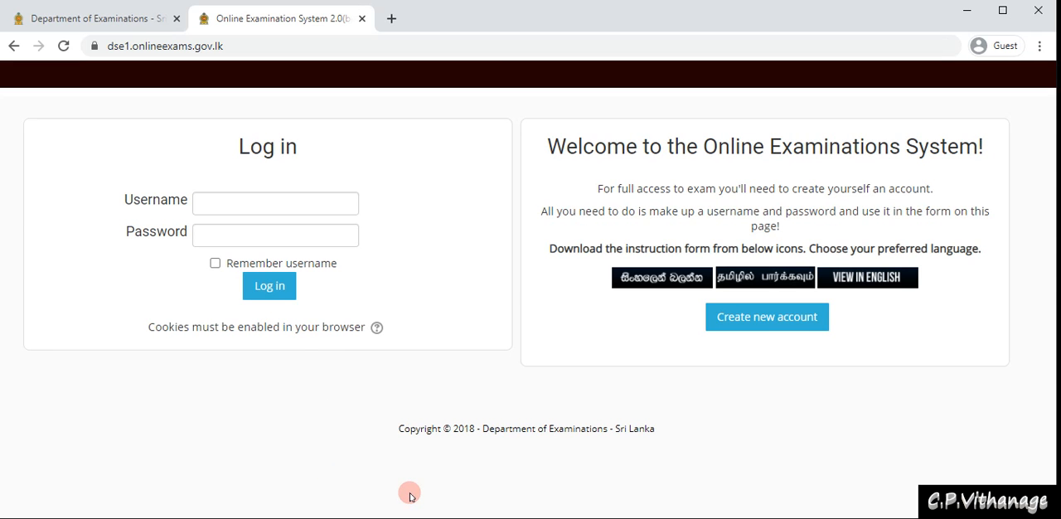